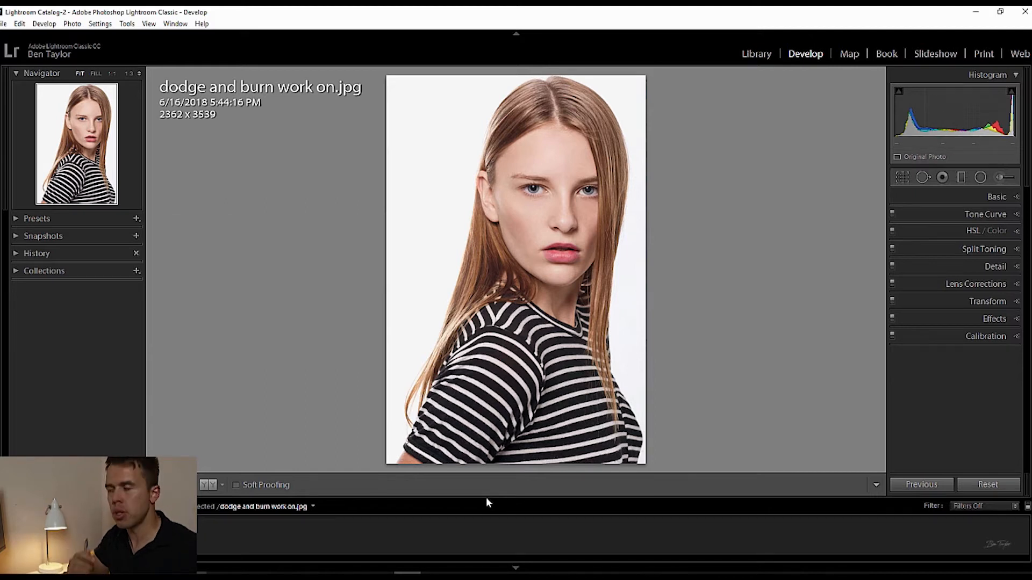
{"action": "mouse_move", "coordinate": [627, 355]}
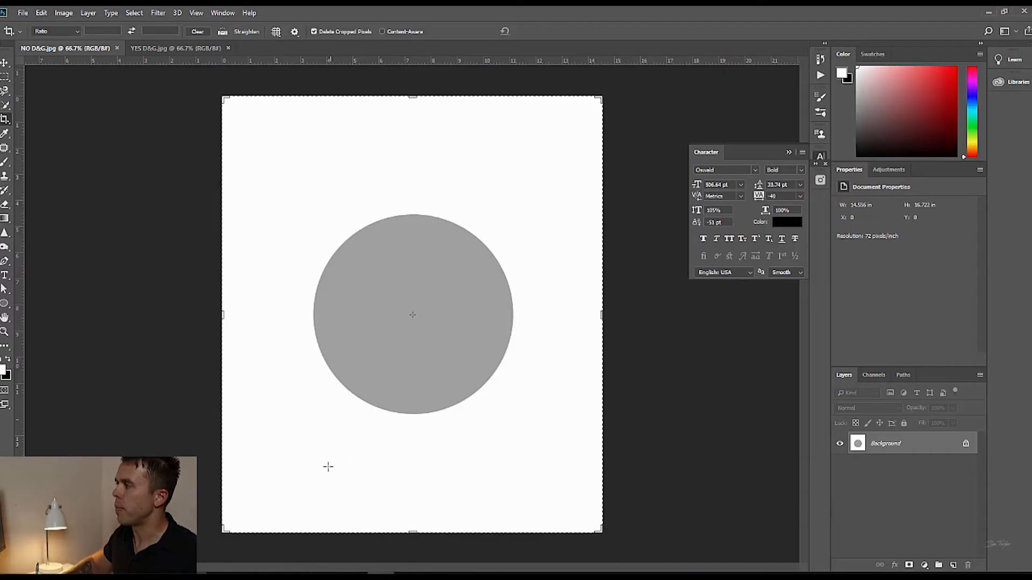
{"action": "mouse_move", "coordinate": [357, 460]}
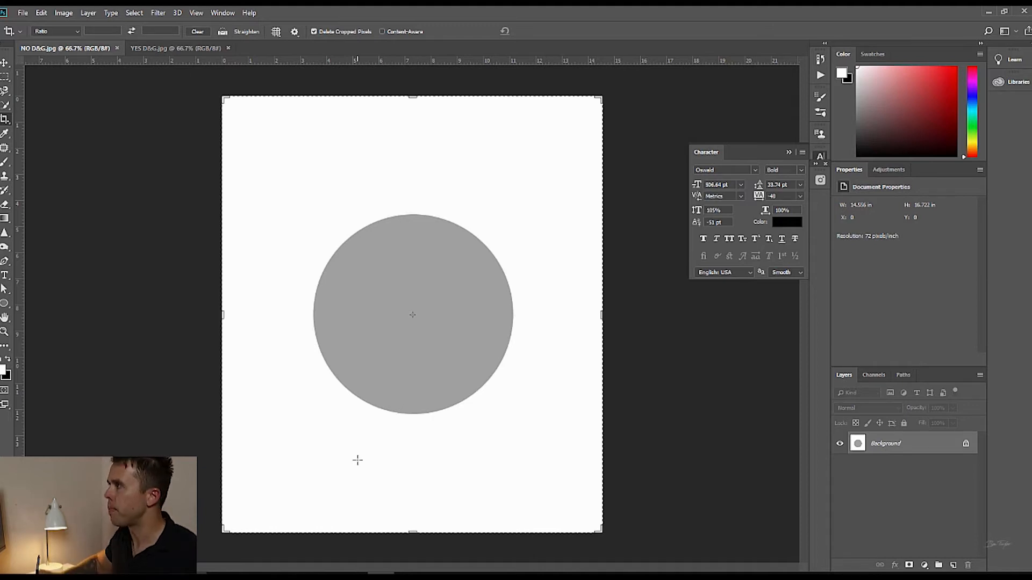
Show the YES D&G.jpg example with the dodged and burned sphere.
{"action": "left_click", "coordinate": [161, 48]}
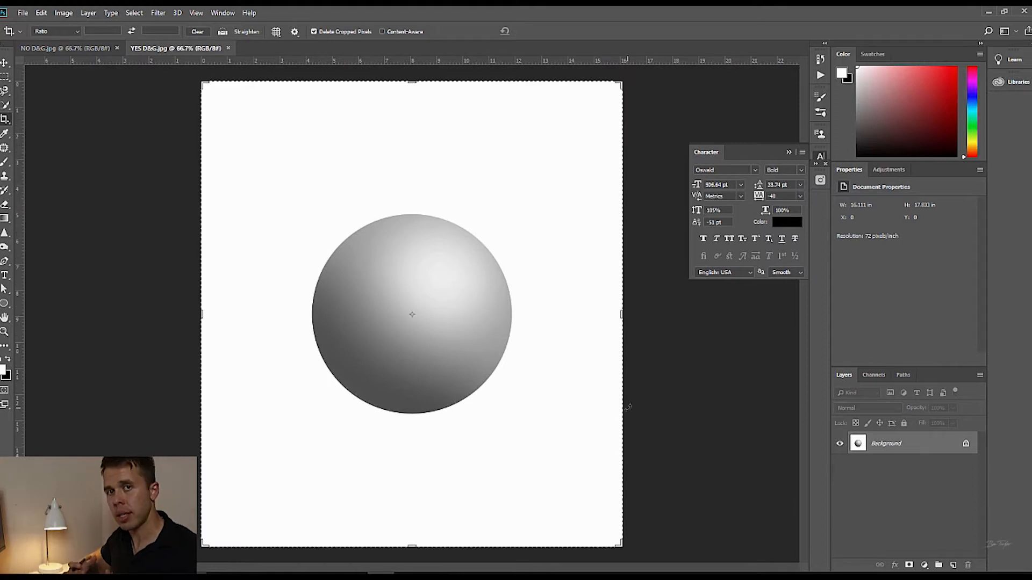
{"action": "mouse_move", "coordinate": [434, 291]}
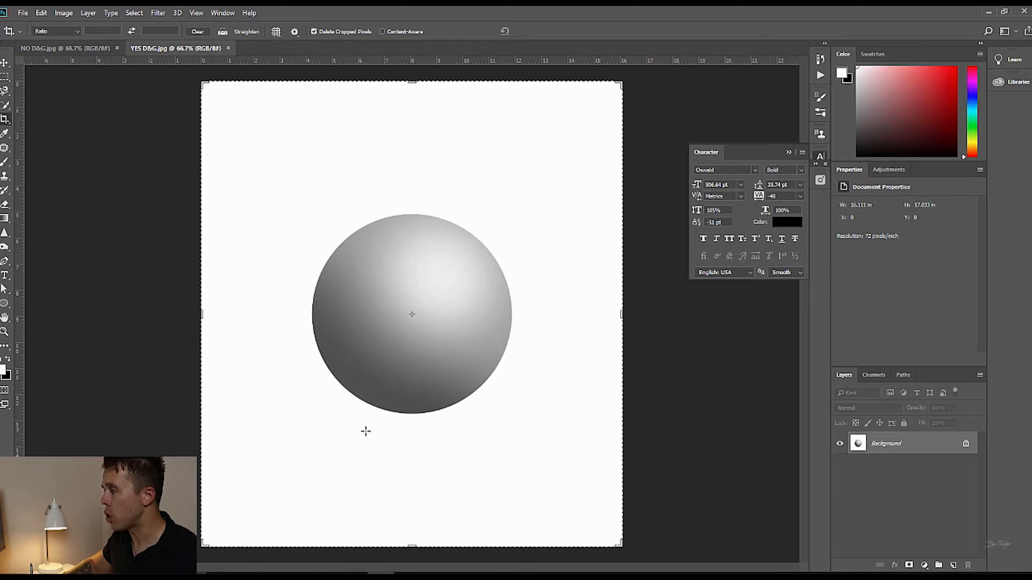
{"action": "mouse_move", "coordinate": [467, 422]}
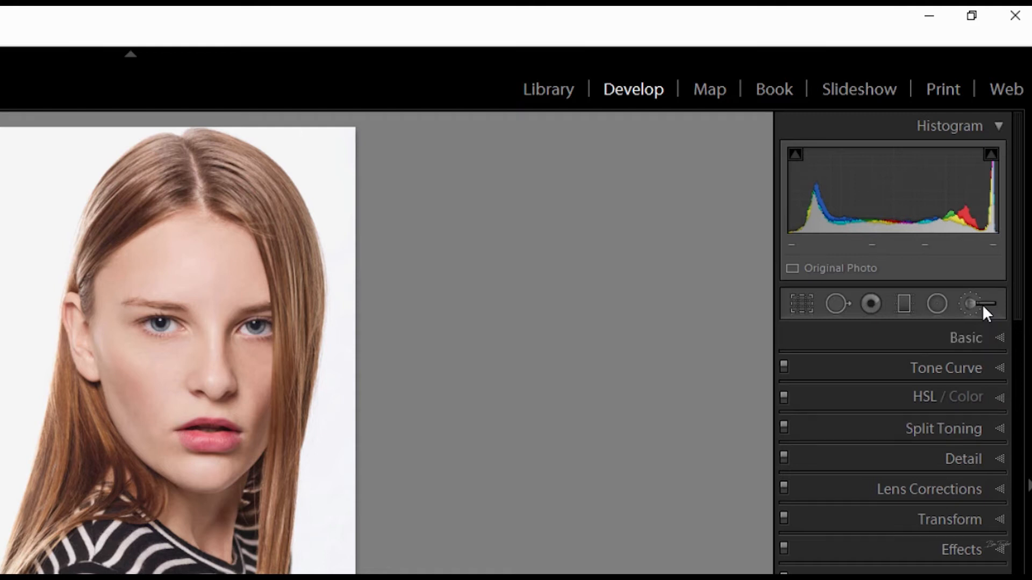
Select the Adjustment Brush and open its Effect preset list.
{"action": "left_click", "coordinate": [976, 304]}
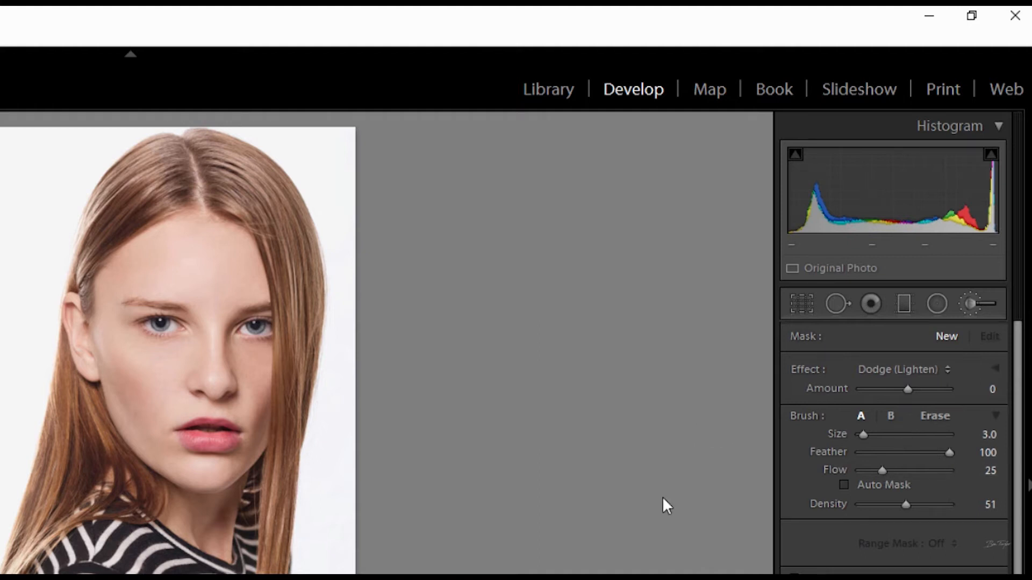
{"action": "mouse_move", "coordinate": [929, 382]}
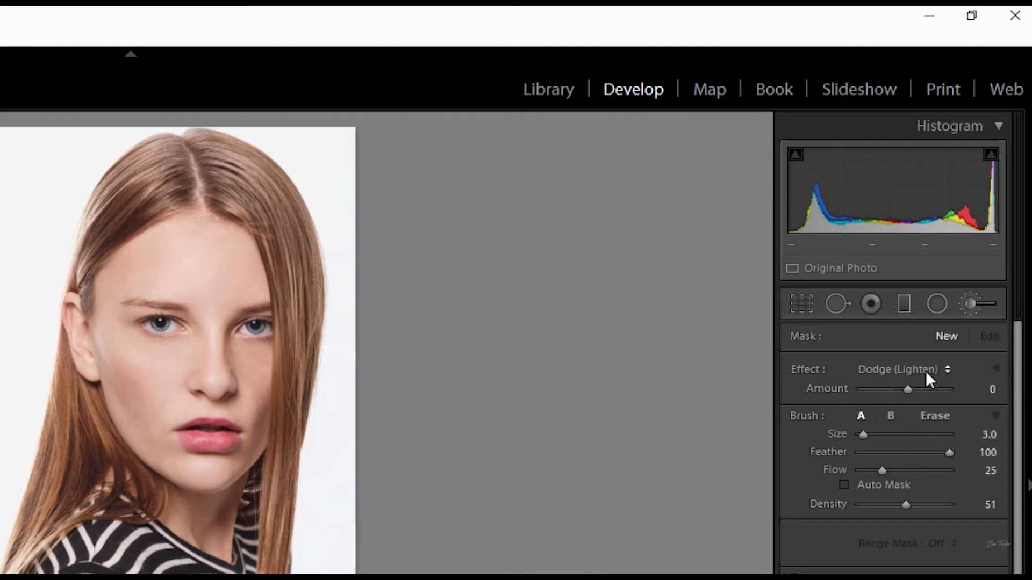
{"action": "mouse_move", "coordinate": [915, 377]}
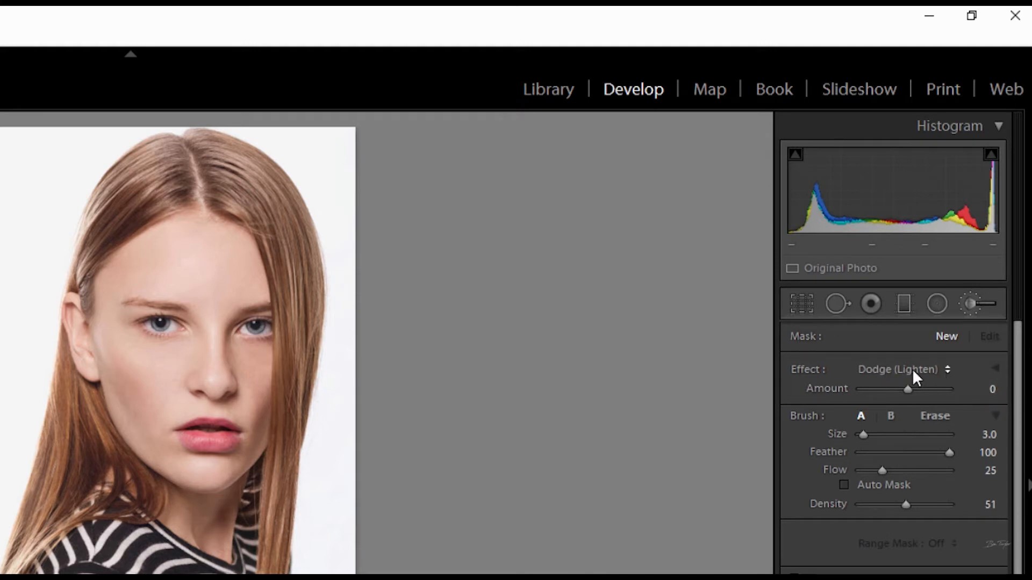
{"action": "left_click", "coordinate": [901, 369]}
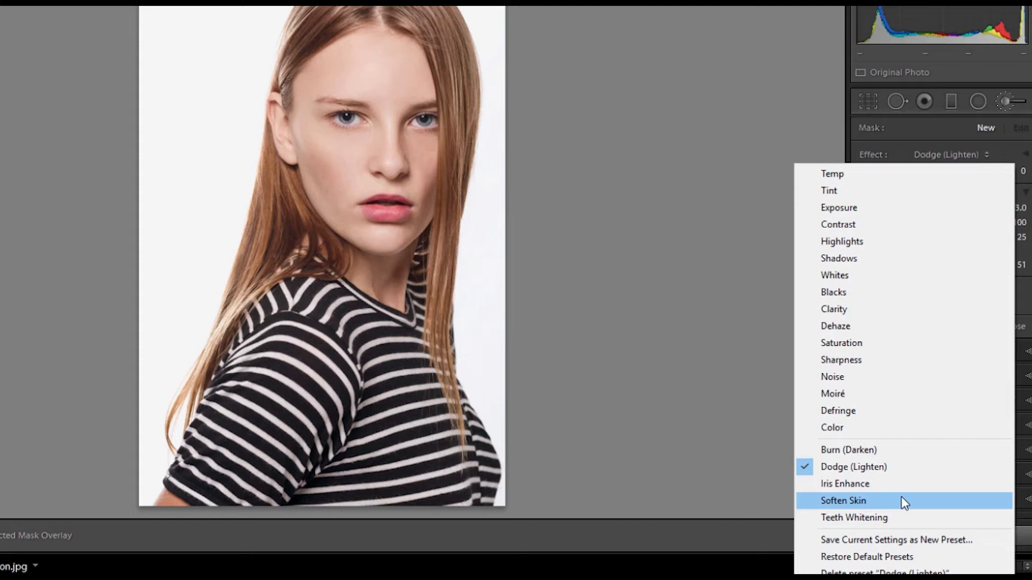
{"action": "mouse_move", "coordinate": [863, 456]}
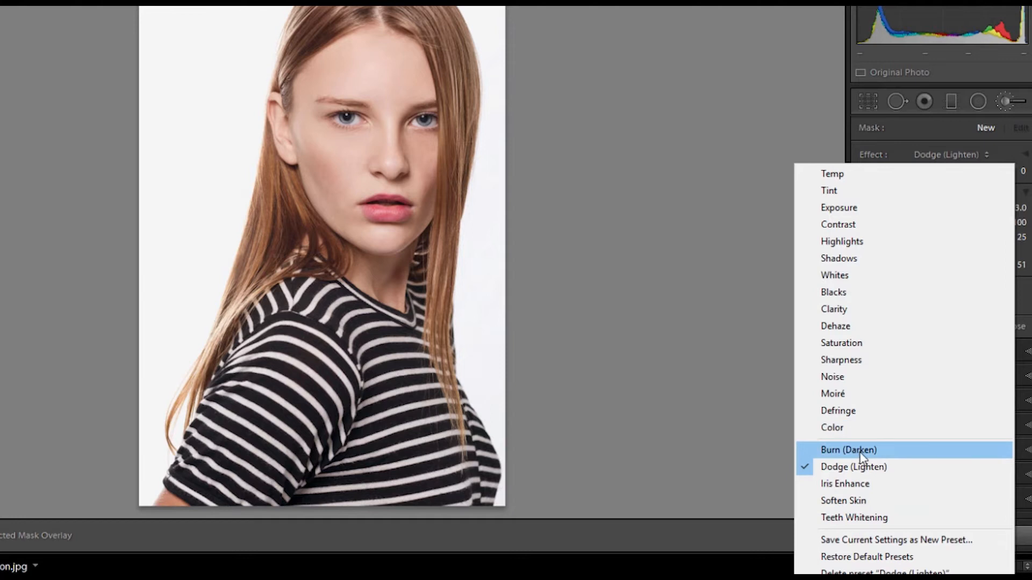
Choose Burn (Darken) as the Adjustment Brush effect.
{"action": "left_click", "coordinate": [846, 450]}
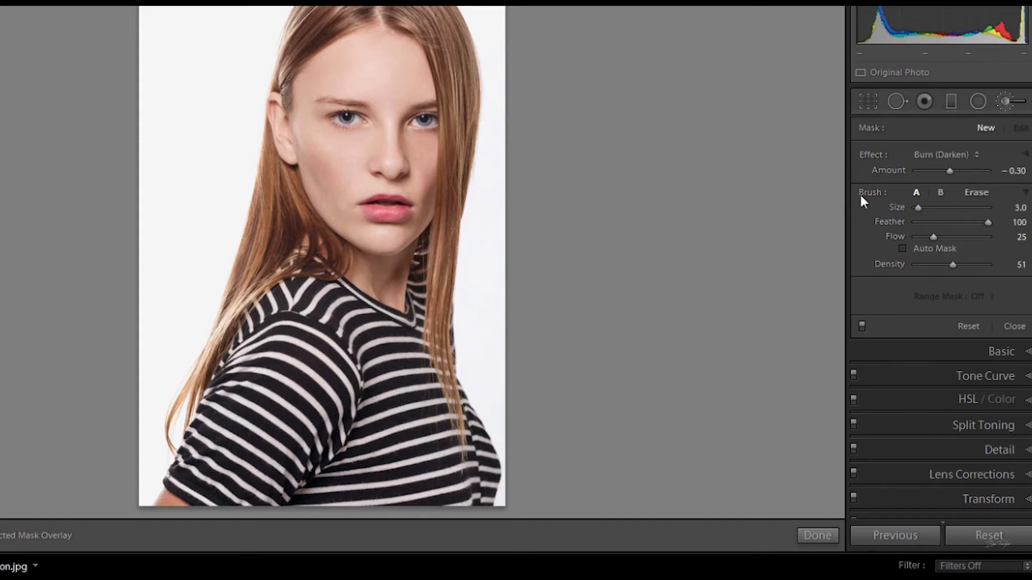
{"action": "mouse_move", "coordinate": [953, 176]}
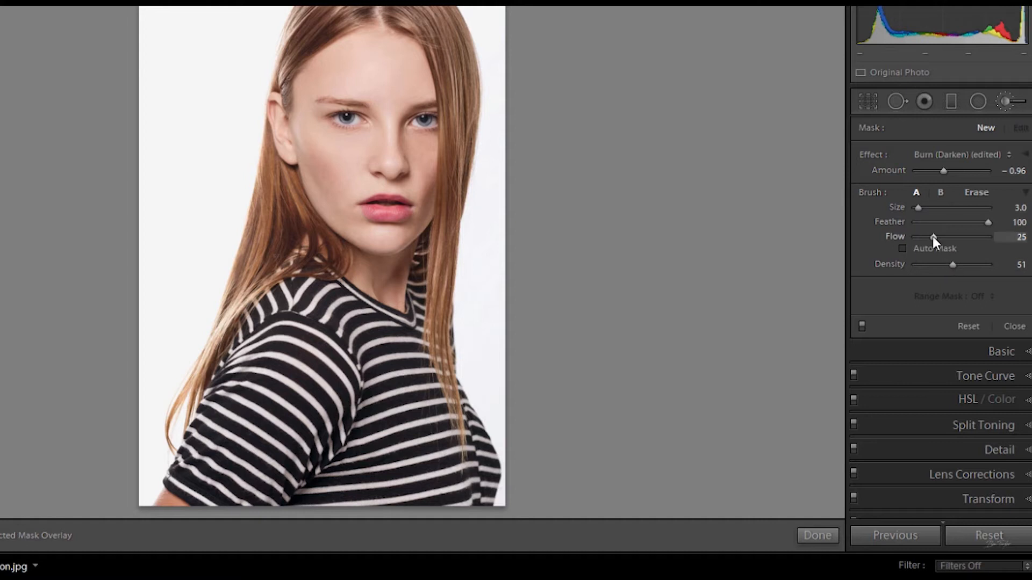
{"action": "mouse_move", "coordinate": [949, 241]}
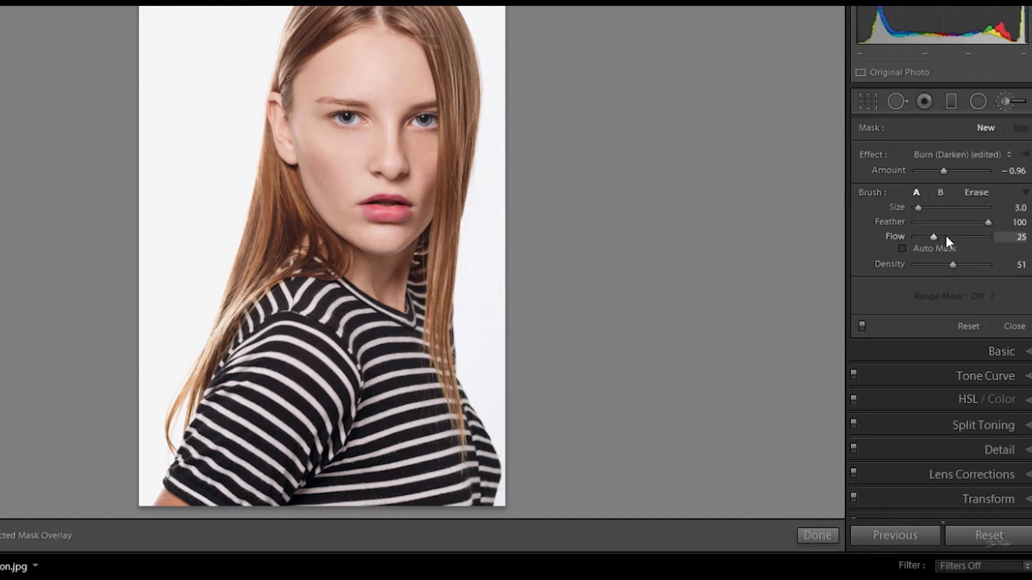
{"action": "mouse_move", "coordinate": [963, 251]}
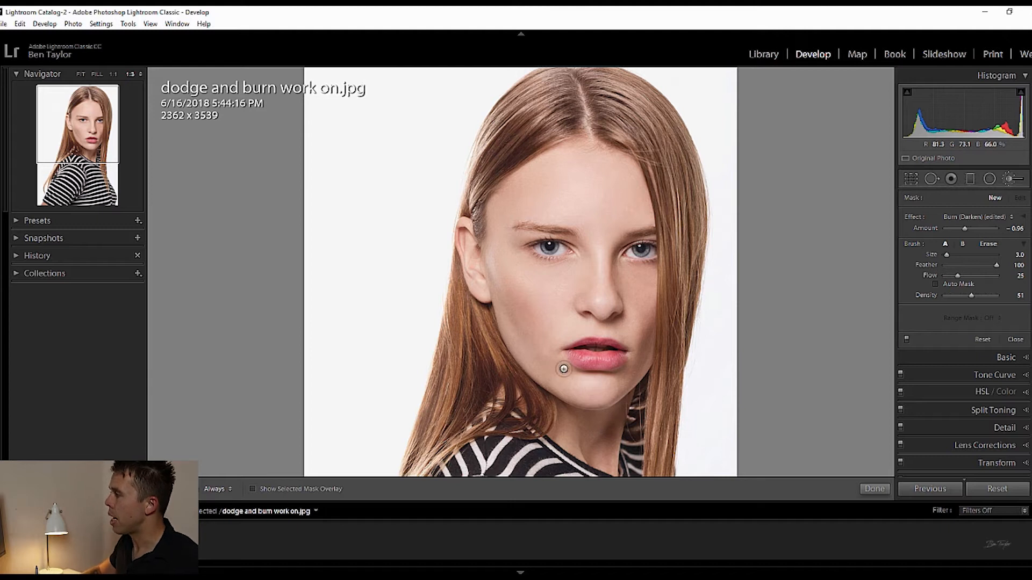
{"action": "mouse_move", "coordinate": [568, 290]}
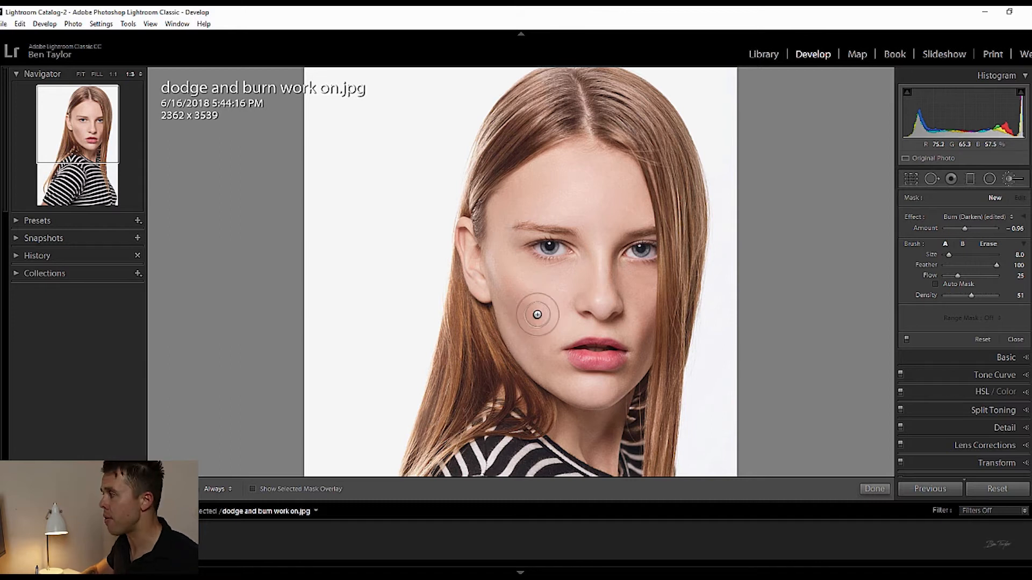
{"action": "left_click_drag", "start_coordinate": [536, 314], "coordinate": [501, 289]}
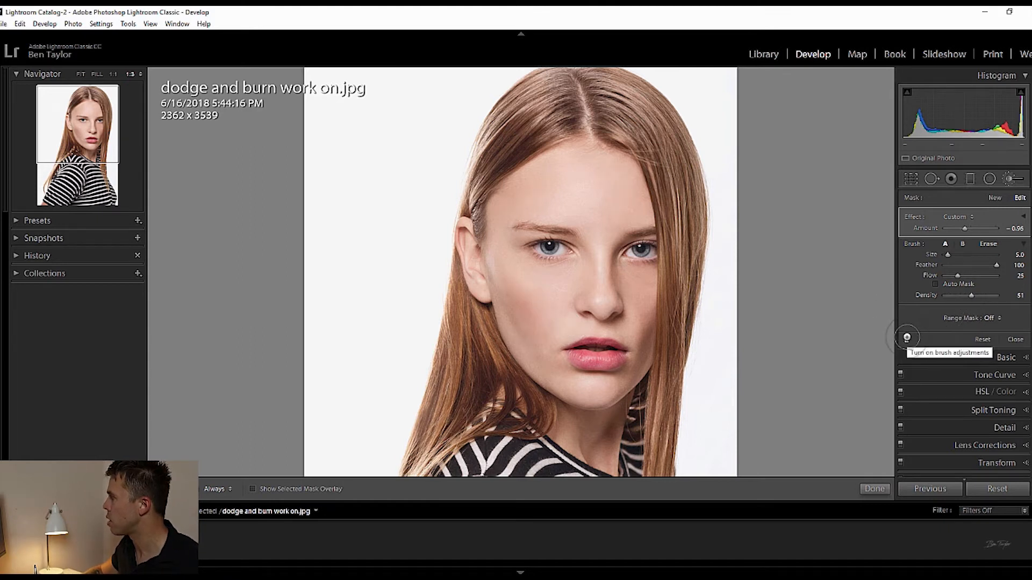
{"action": "mouse_move", "coordinate": [906, 334]}
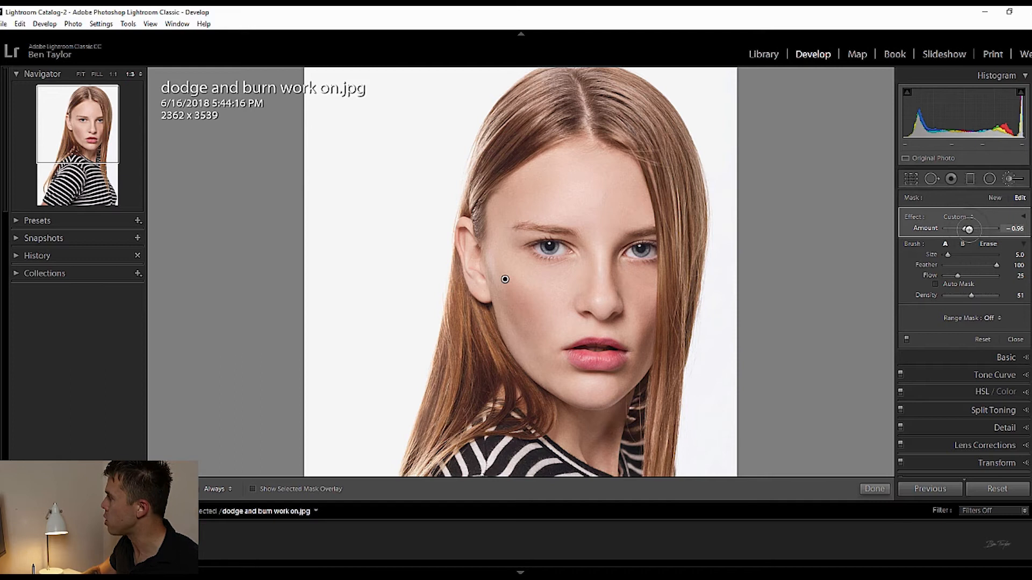
{"action": "left_click_drag", "start_coordinate": [968, 228], "coordinate": [992, 229]}
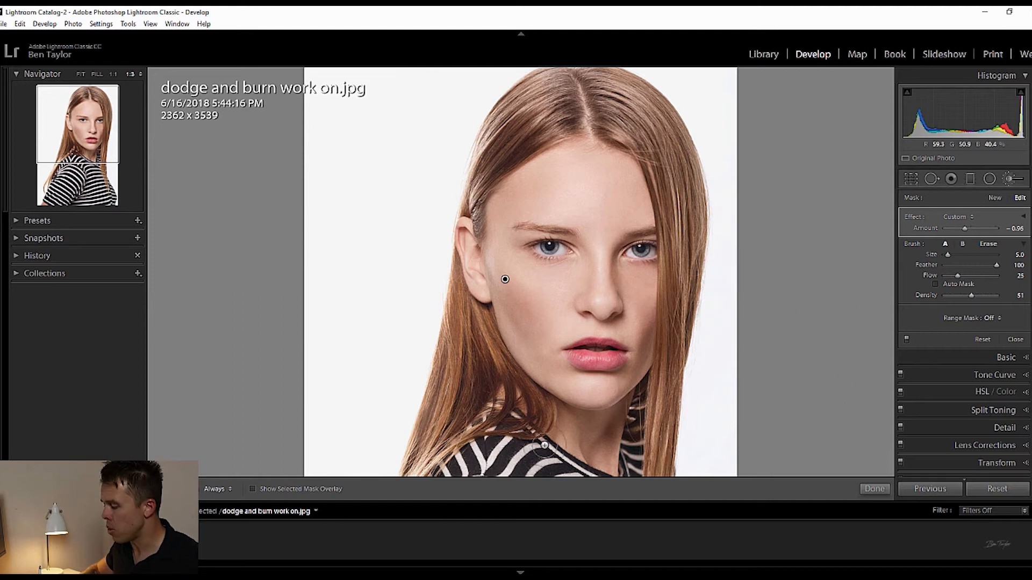
{"action": "left_click", "coordinate": [253, 489]}
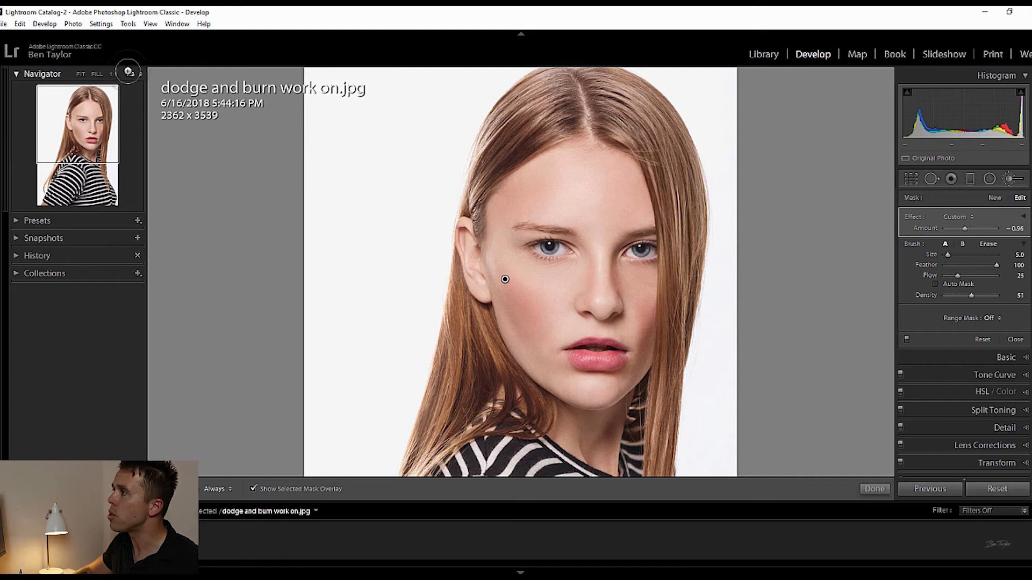
Zoom the Navigator to 1:2 on the cheek and hair beside the face.
{"action": "left_click", "coordinate": [129, 71]}
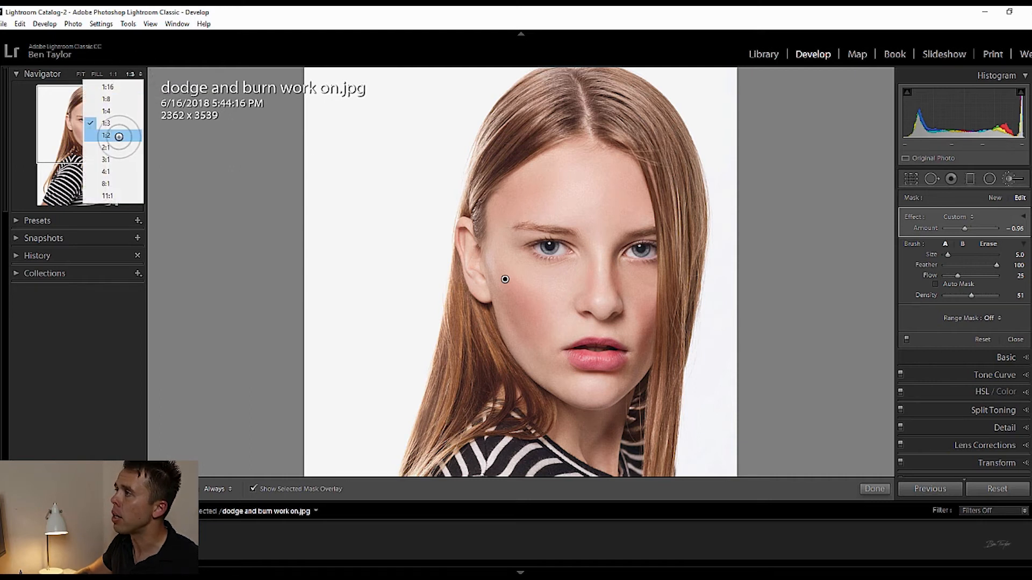
{"action": "left_click", "coordinate": [105, 135]}
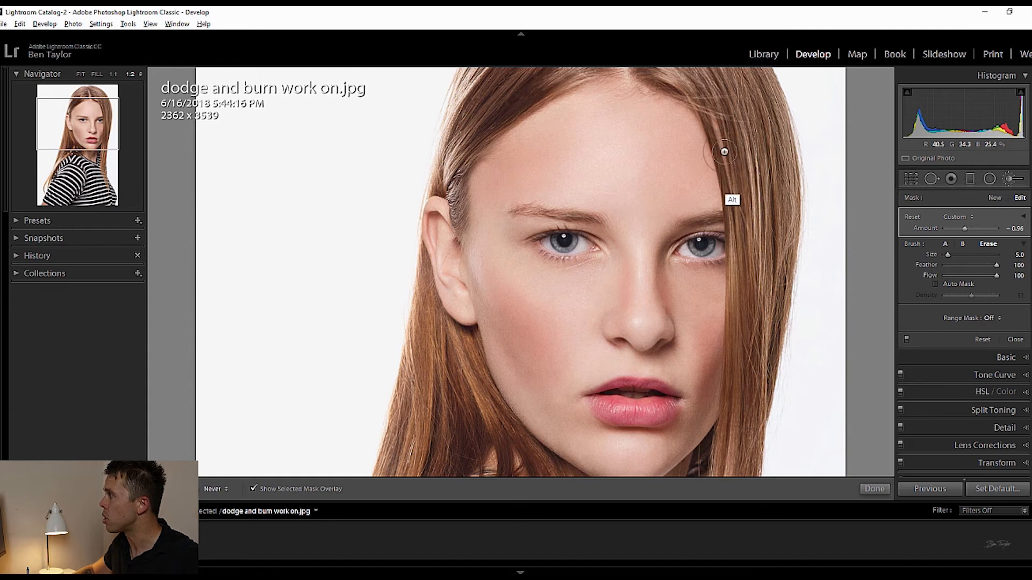
{"action": "mouse_move", "coordinate": [753, 309]}
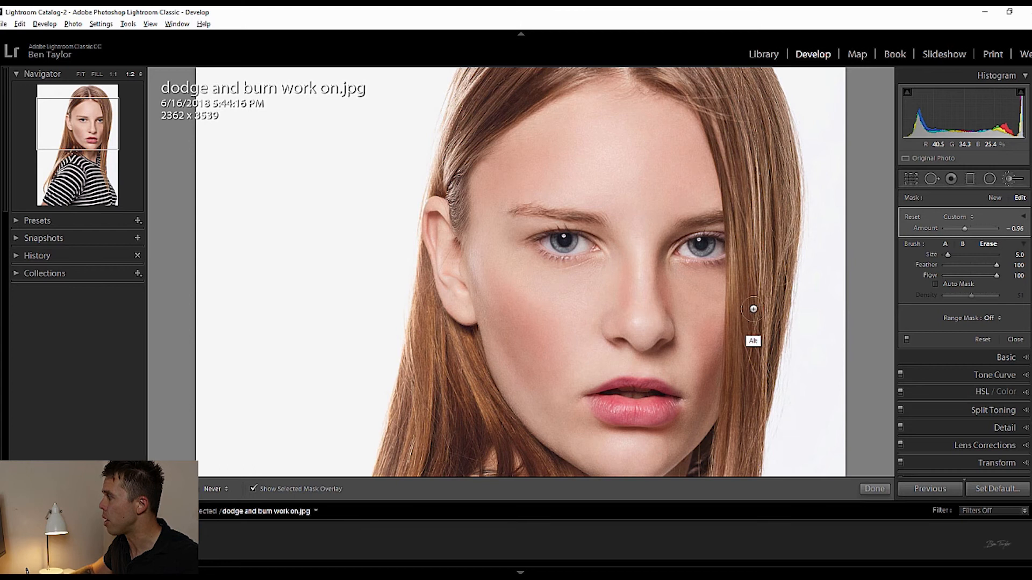
{"action": "mouse_move", "coordinate": [740, 384]}
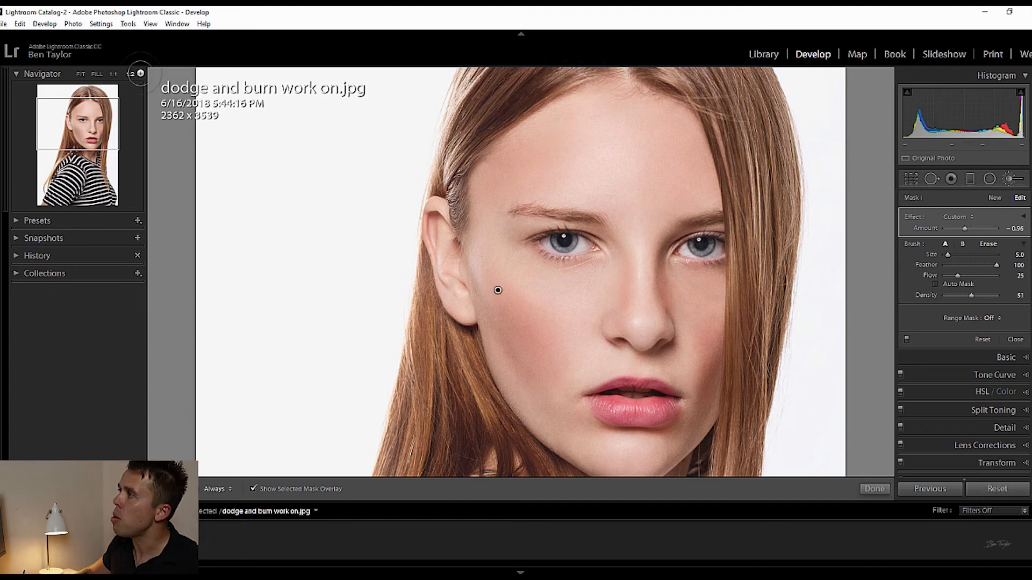
Zoom back to 1:3 for the whole face and start a New brush mask.
{"action": "left_click", "coordinate": [133, 73]}
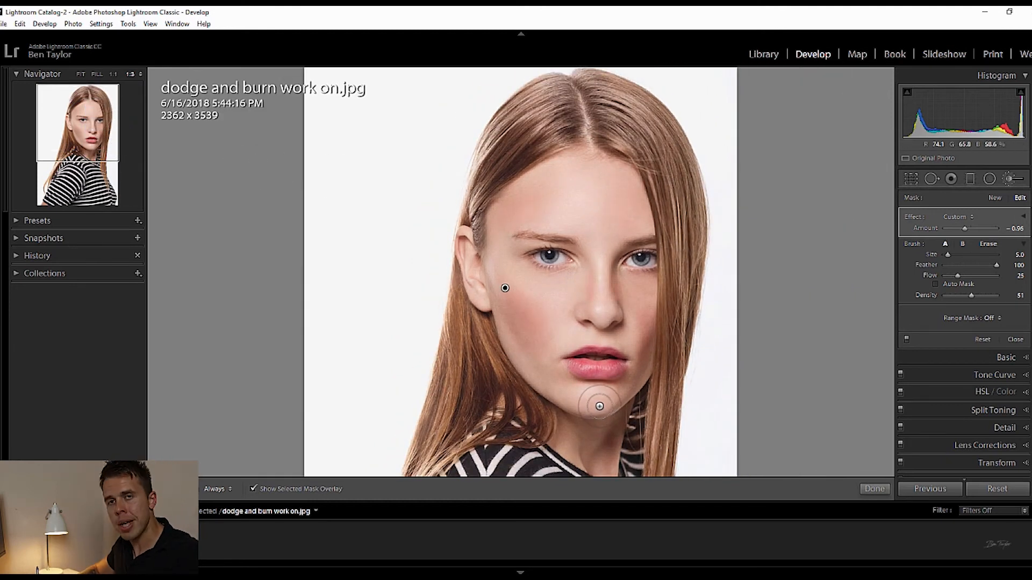
{"action": "left_click", "coordinate": [256, 488]}
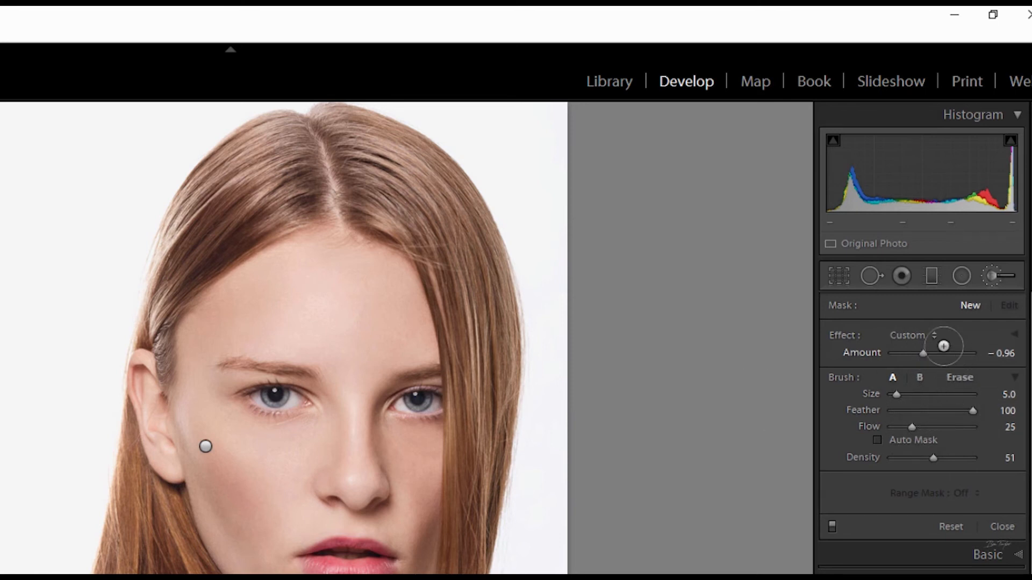
{"action": "left_click", "coordinate": [935, 335]}
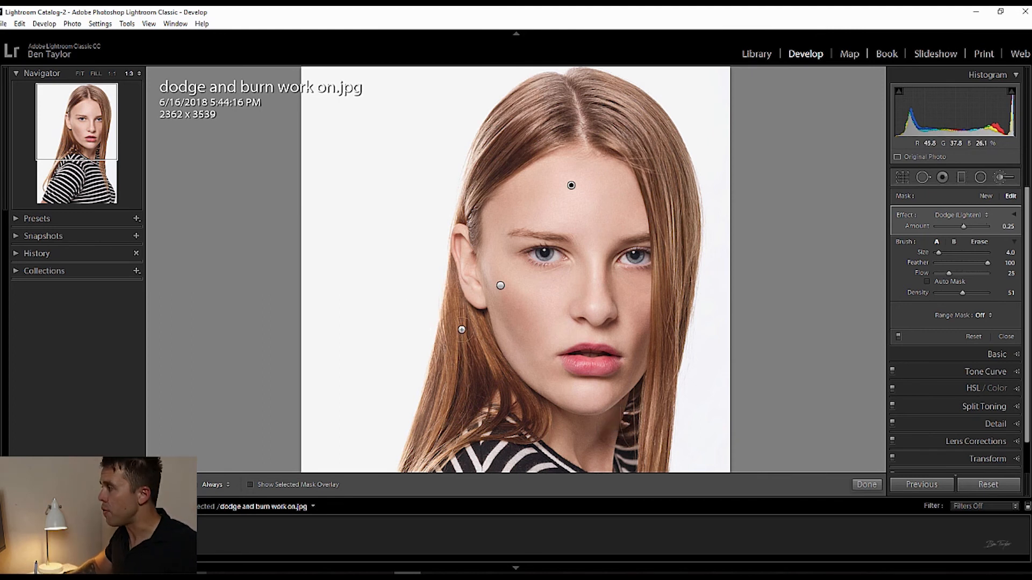
Dodge under the left eye and the cheek beside the nose.
{"action": "left_click", "coordinate": [557, 302]}
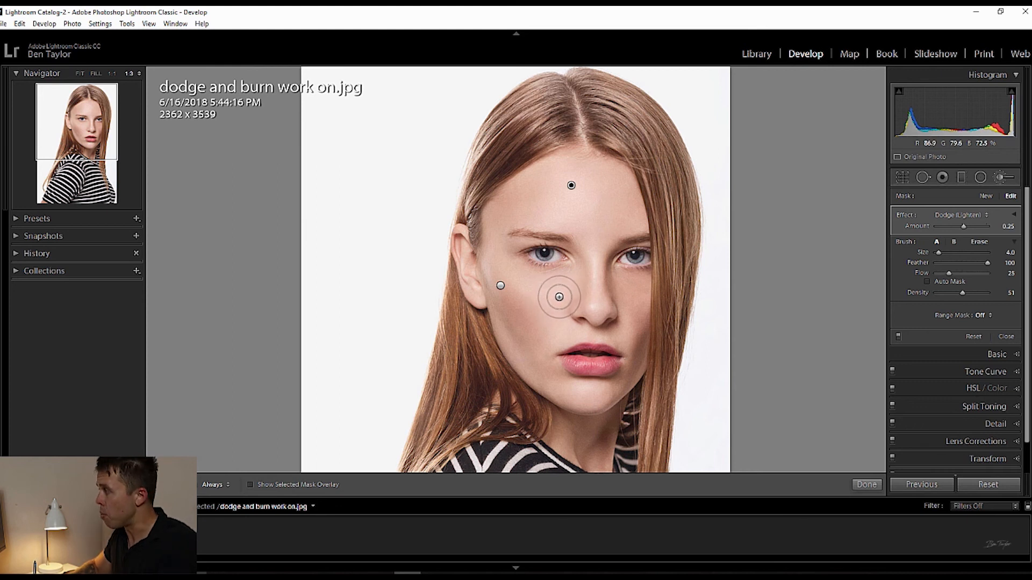
{"action": "left_click", "coordinate": [251, 485]}
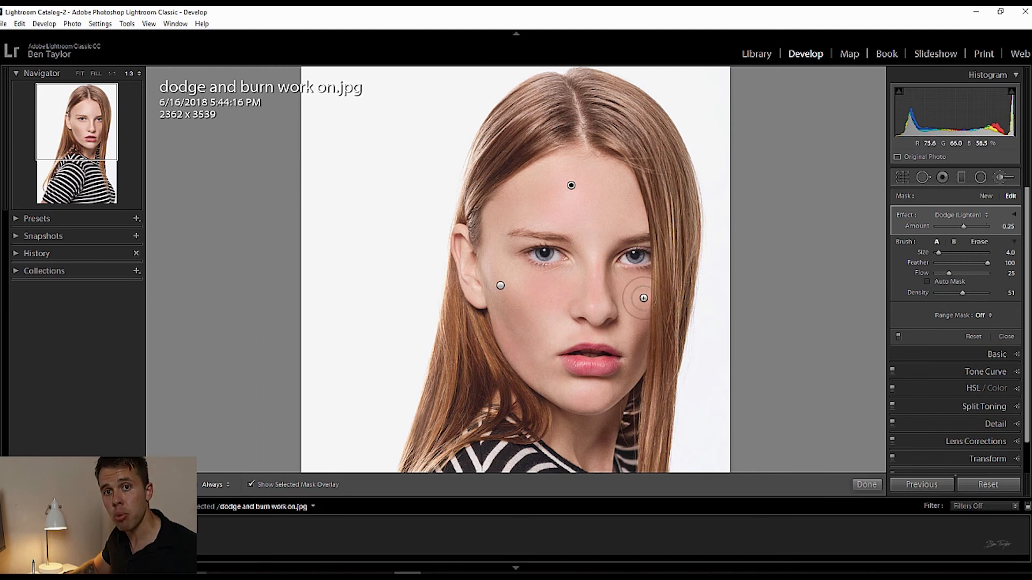
{"action": "mouse_move", "coordinate": [654, 284]}
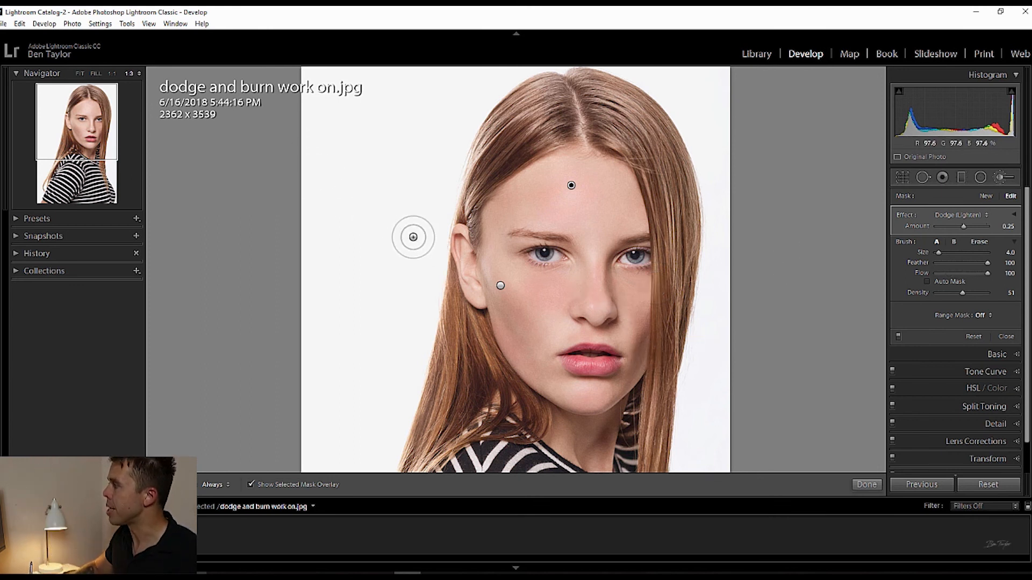
Dodge the nose bridge, hide the mask overlay, and review at 1:2 and 1:4 zoom.
{"action": "left_click", "coordinate": [590, 287]}
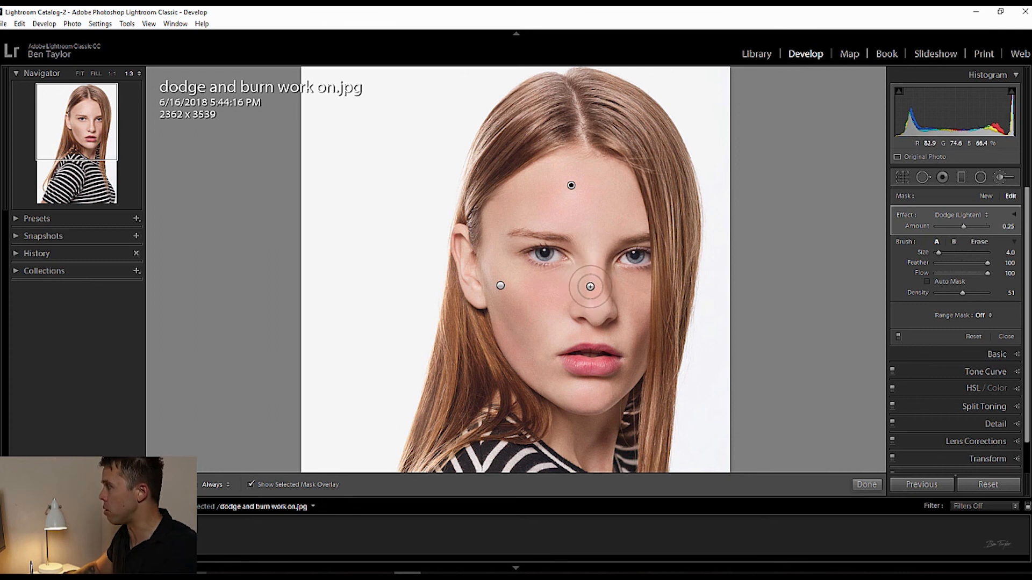
{"action": "left_click", "coordinate": [252, 484]}
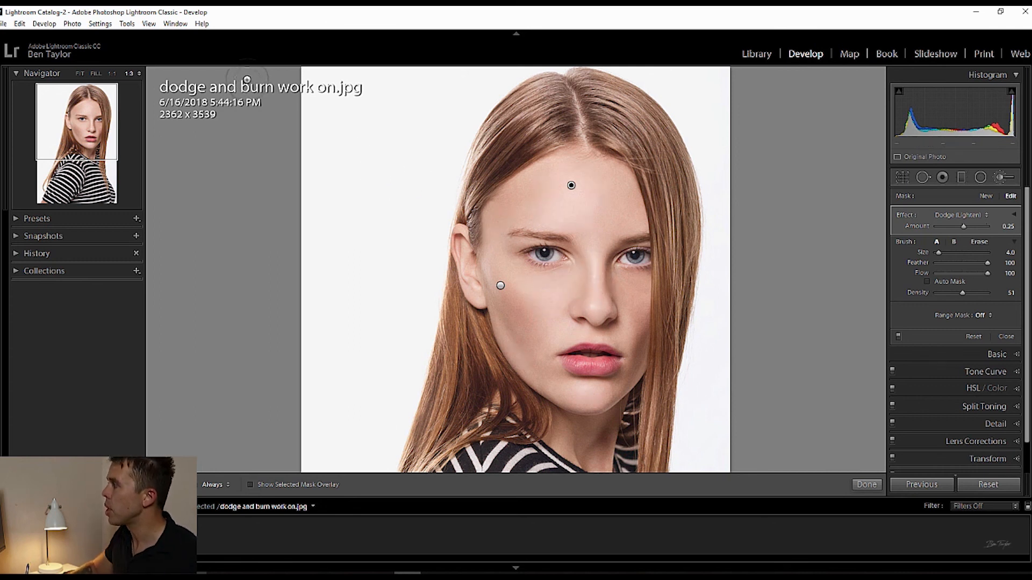
{"action": "left_click", "coordinate": [115, 73]}
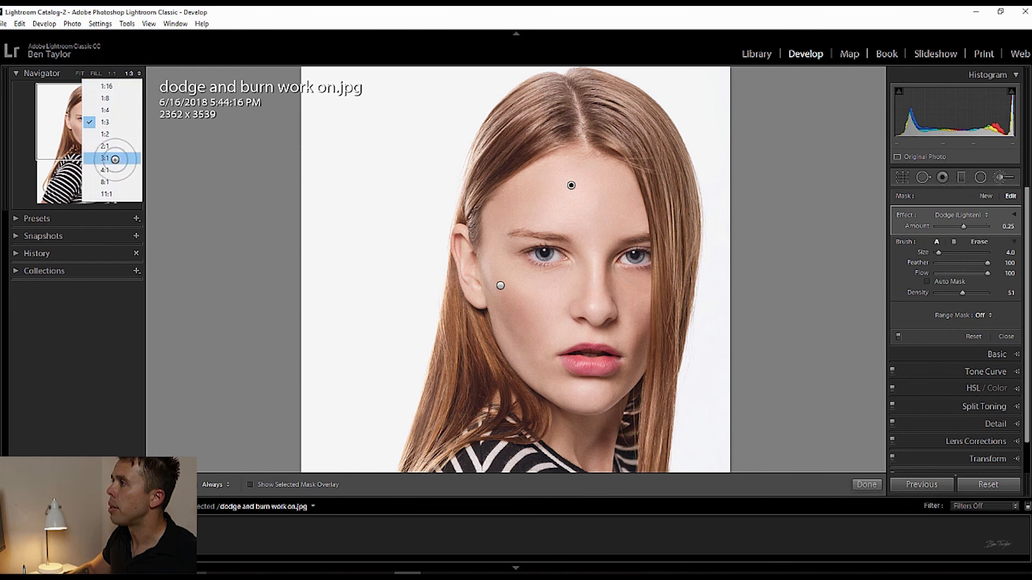
{"action": "left_click", "coordinate": [106, 158]}
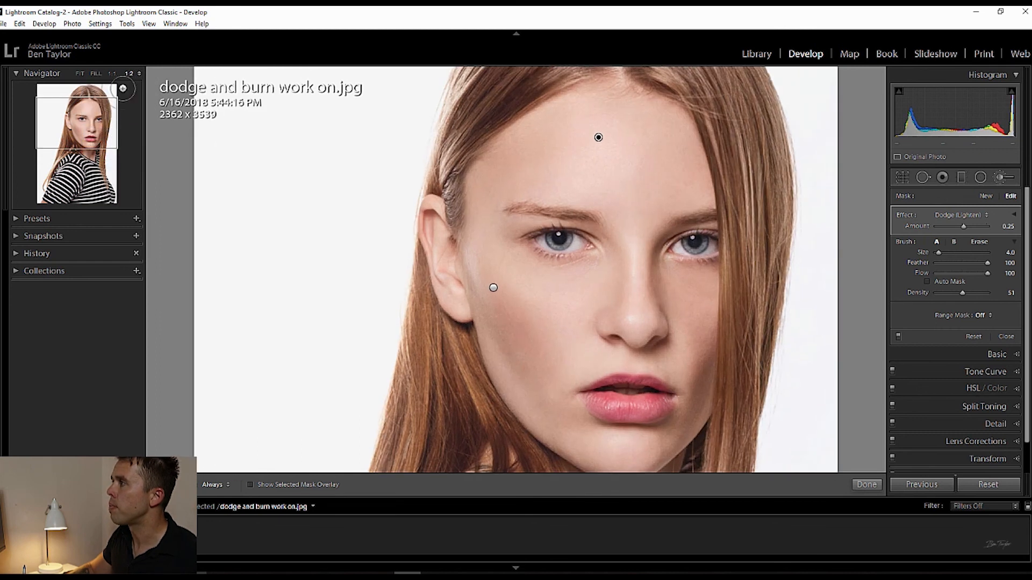
{"action": "left_click", "coordinate": [129, 74]}
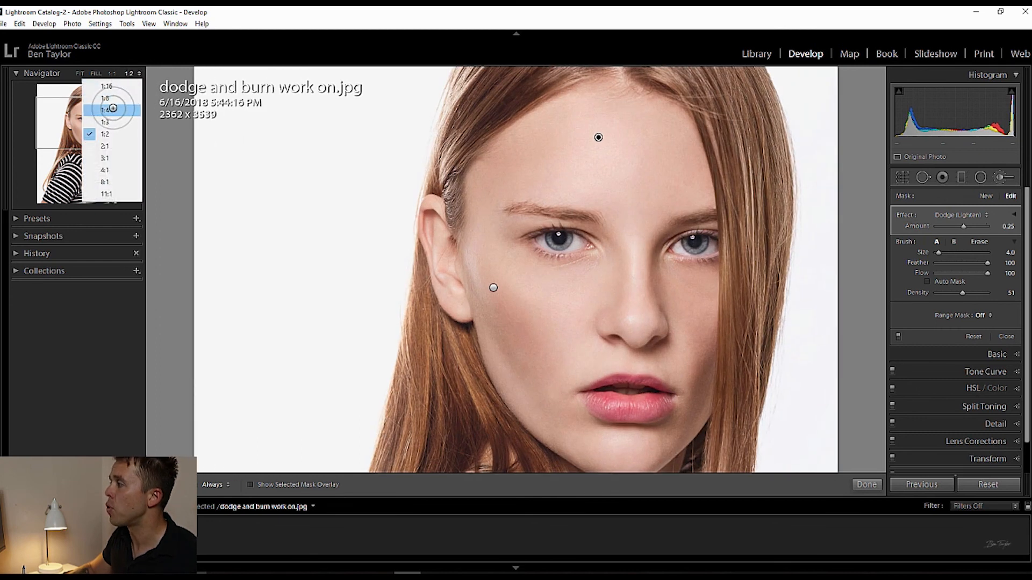
{"action": "left_click", "coordinate": [106, 107]}
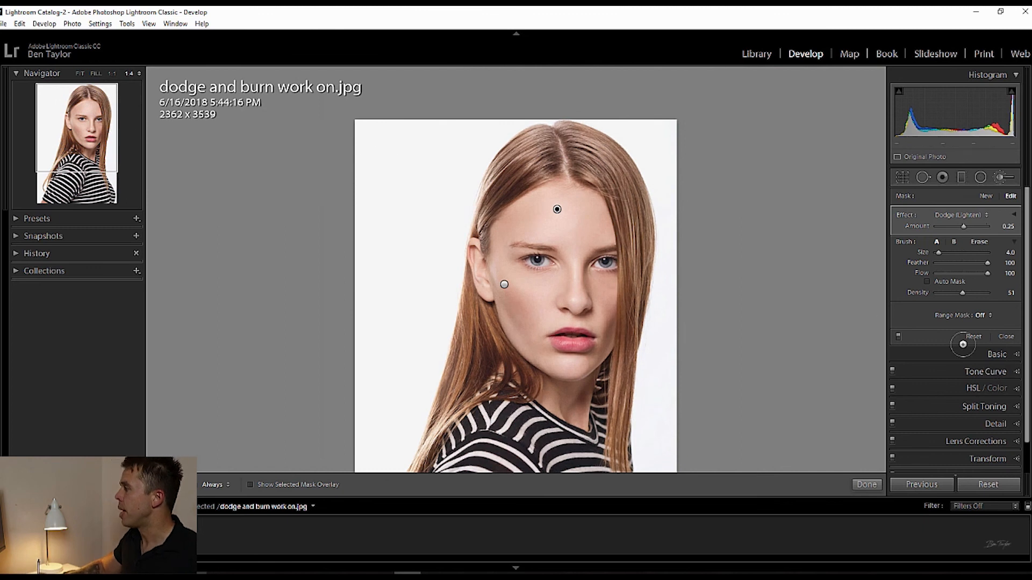
{"action": "mouse_move", "coordinate": [899, 338]}
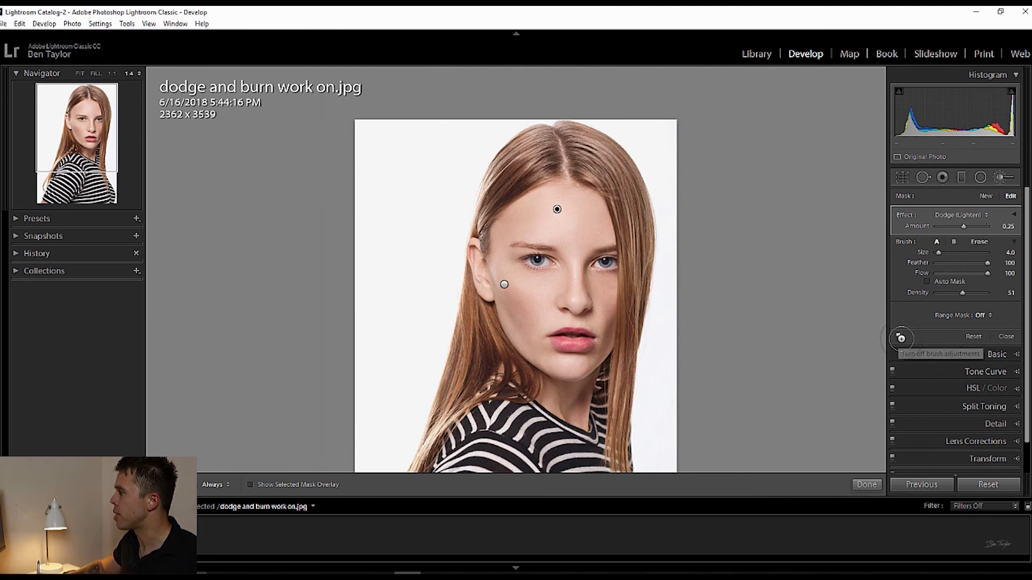